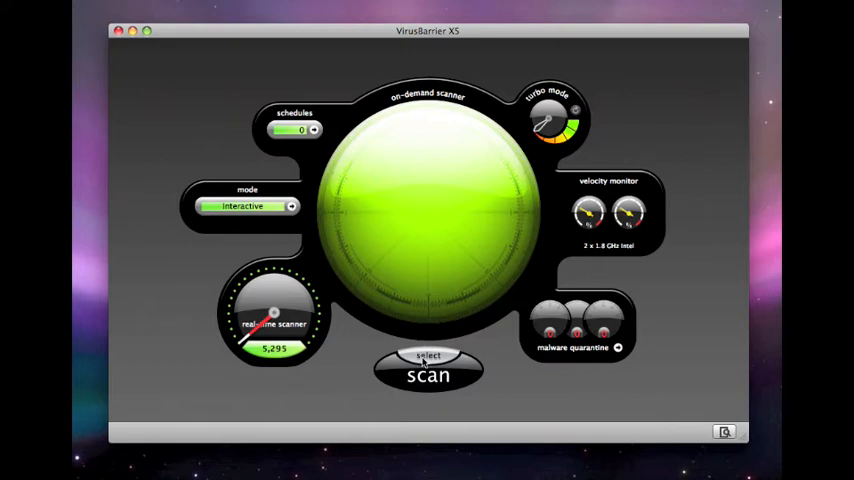
# Choose Peter's iPod from the Hard Drives volume list and start scanning it
pyautogui.click(428, 372)
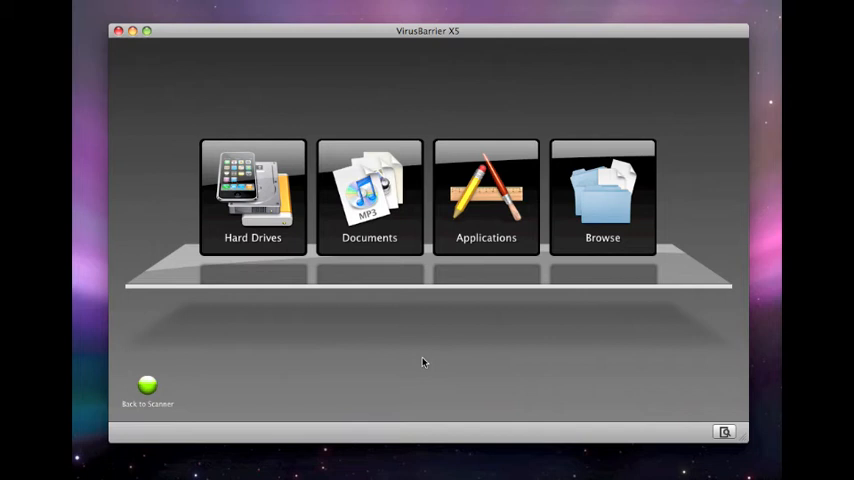
pyautogui.click(252, 197)
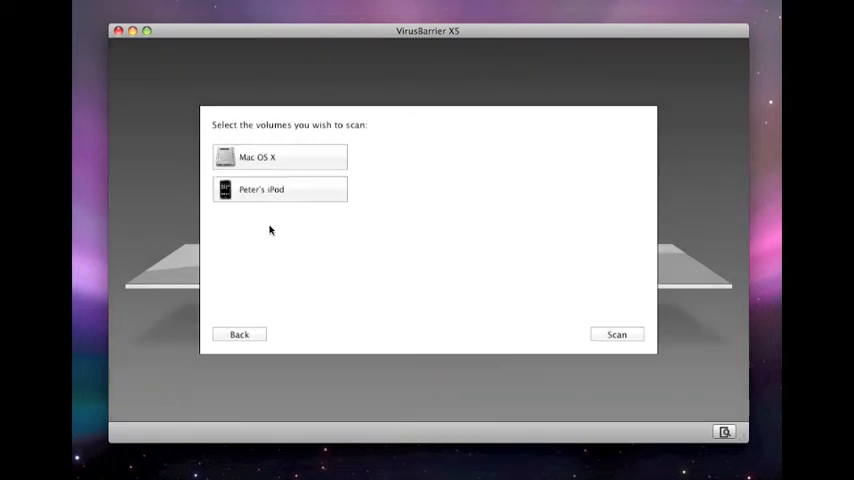
pyautogui.click(280, 190)
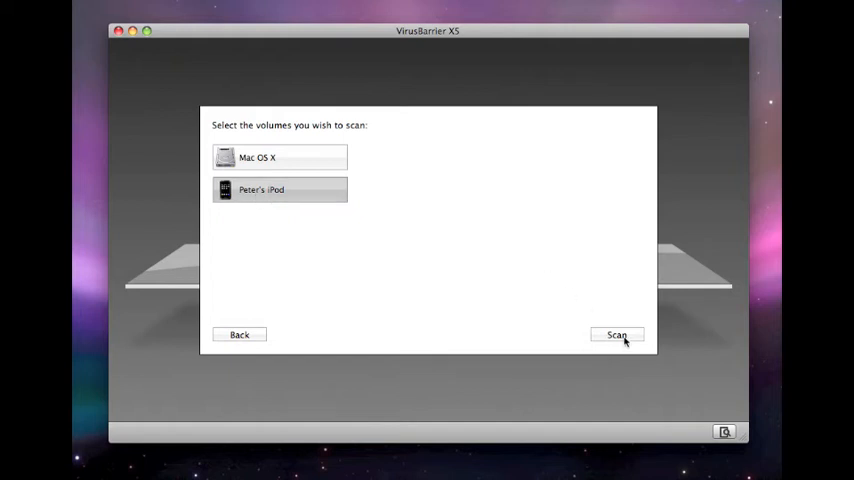
pyautogui.click(617, 335)
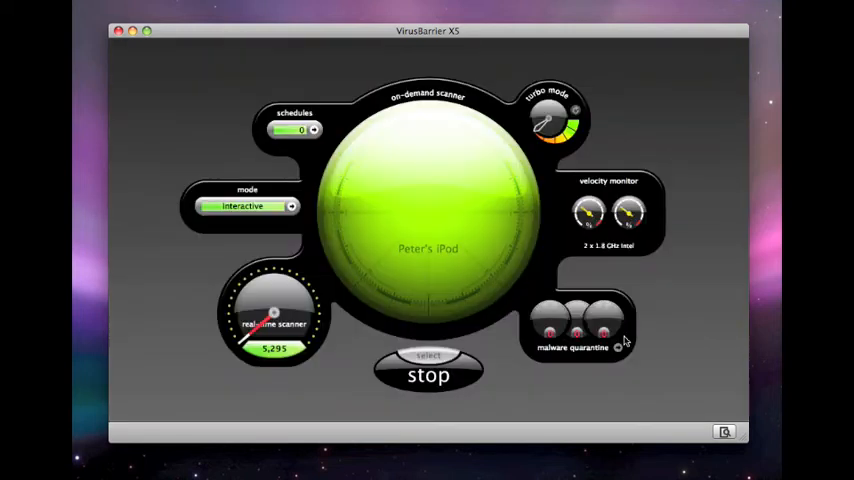